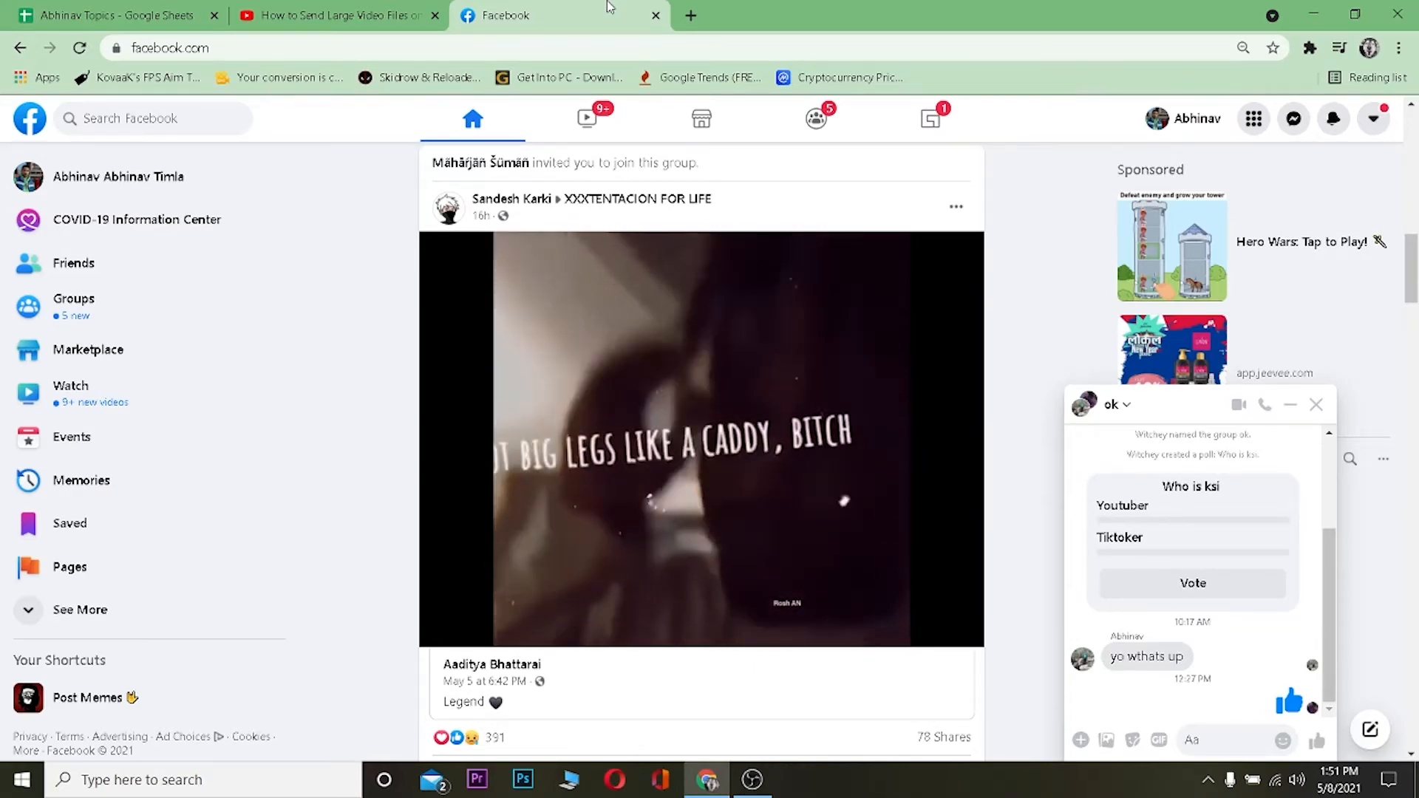
# - Restore down Chrome and close the 'Failed to upload files' 25 MB limit error in Messenger
pyautogui.scroll(-3)
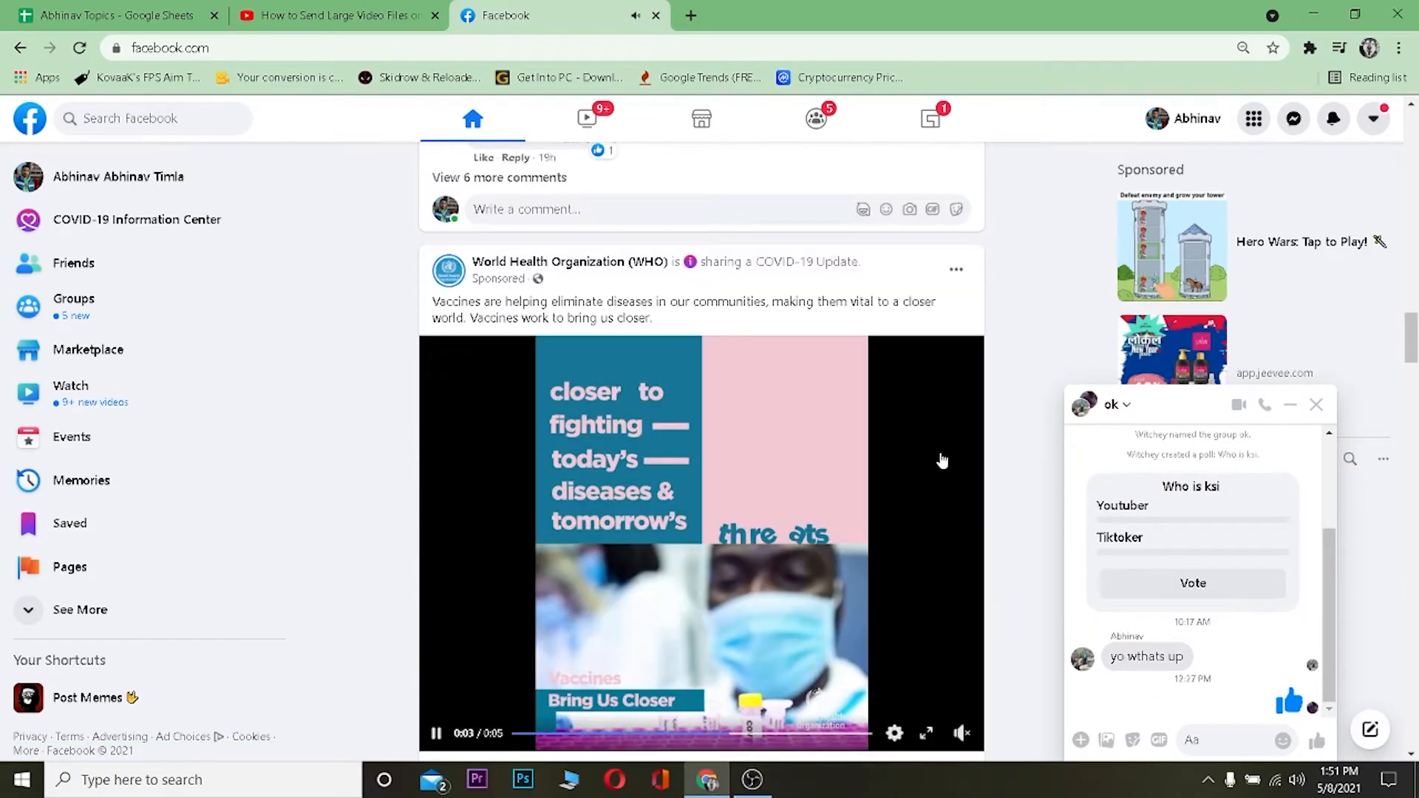
pyautogui.scroll(-3)
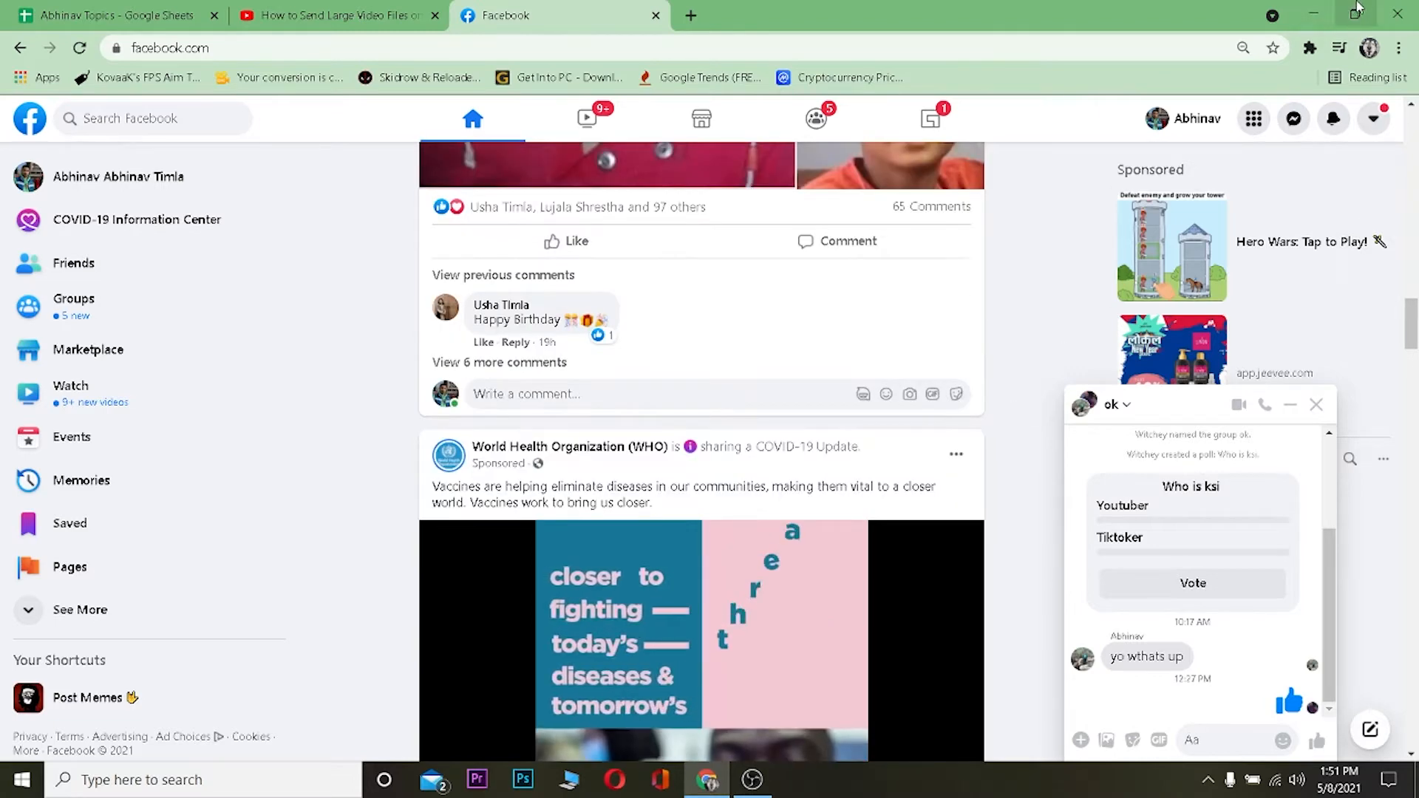
pyautogui.click(1358, 9)
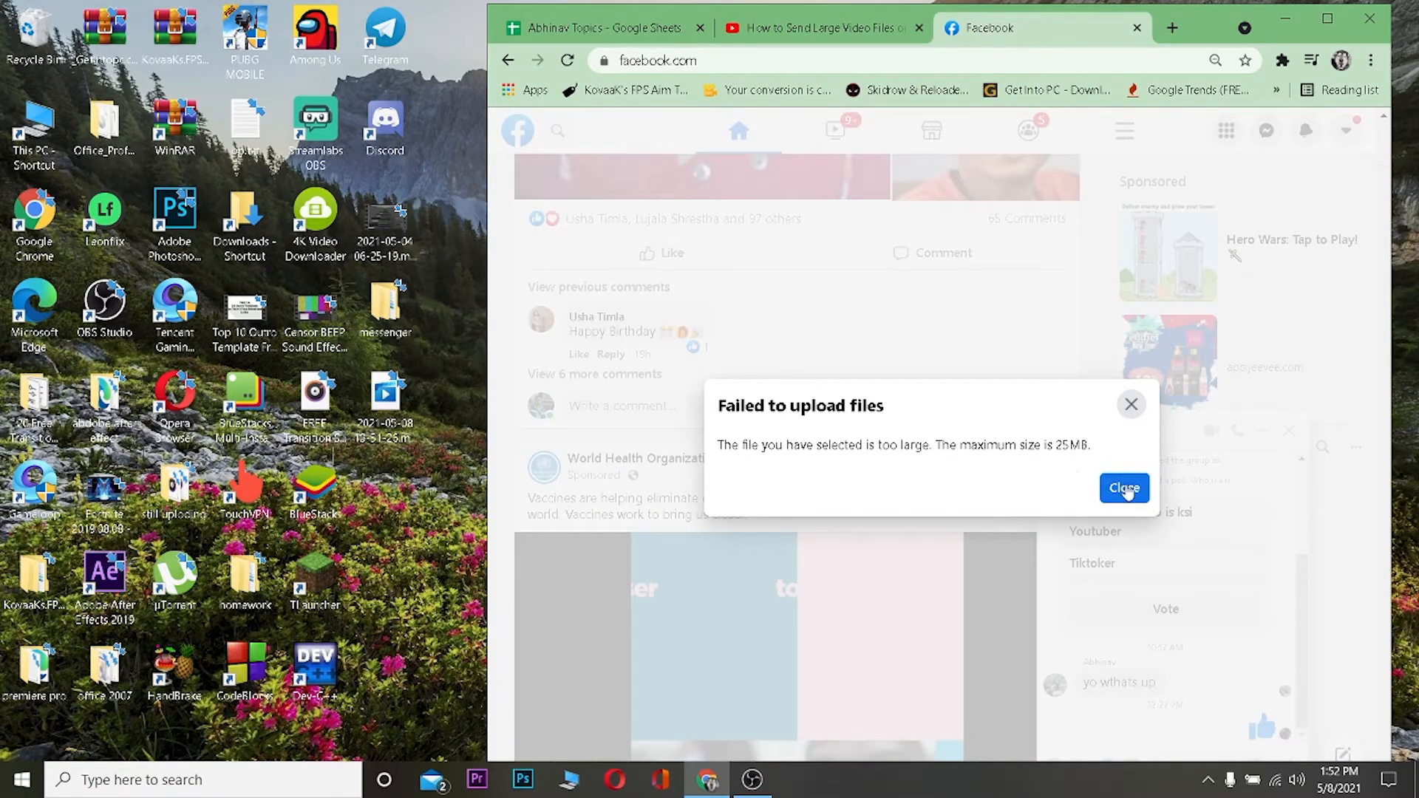
pyautogui.click(1124, 488)
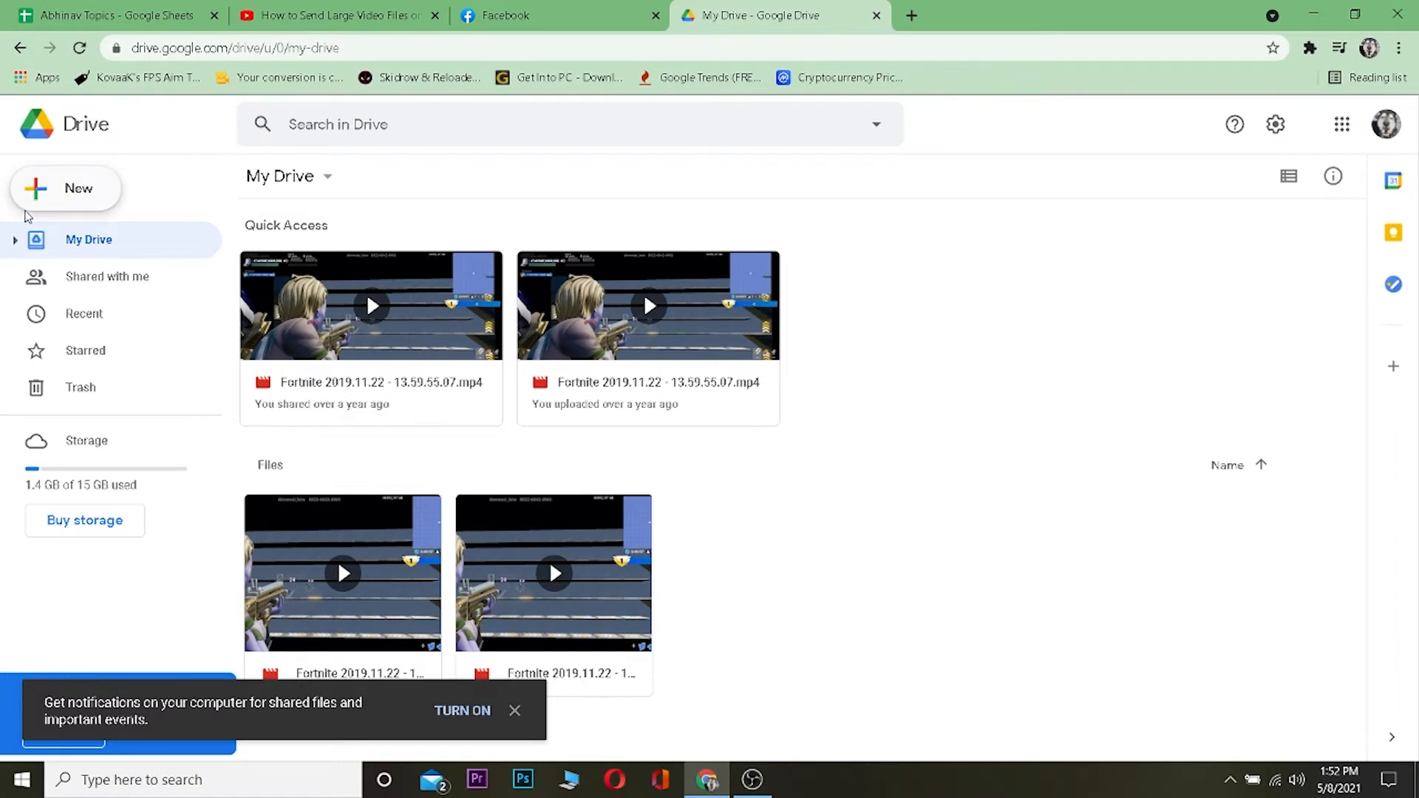
pyautogui.click(65, 188)
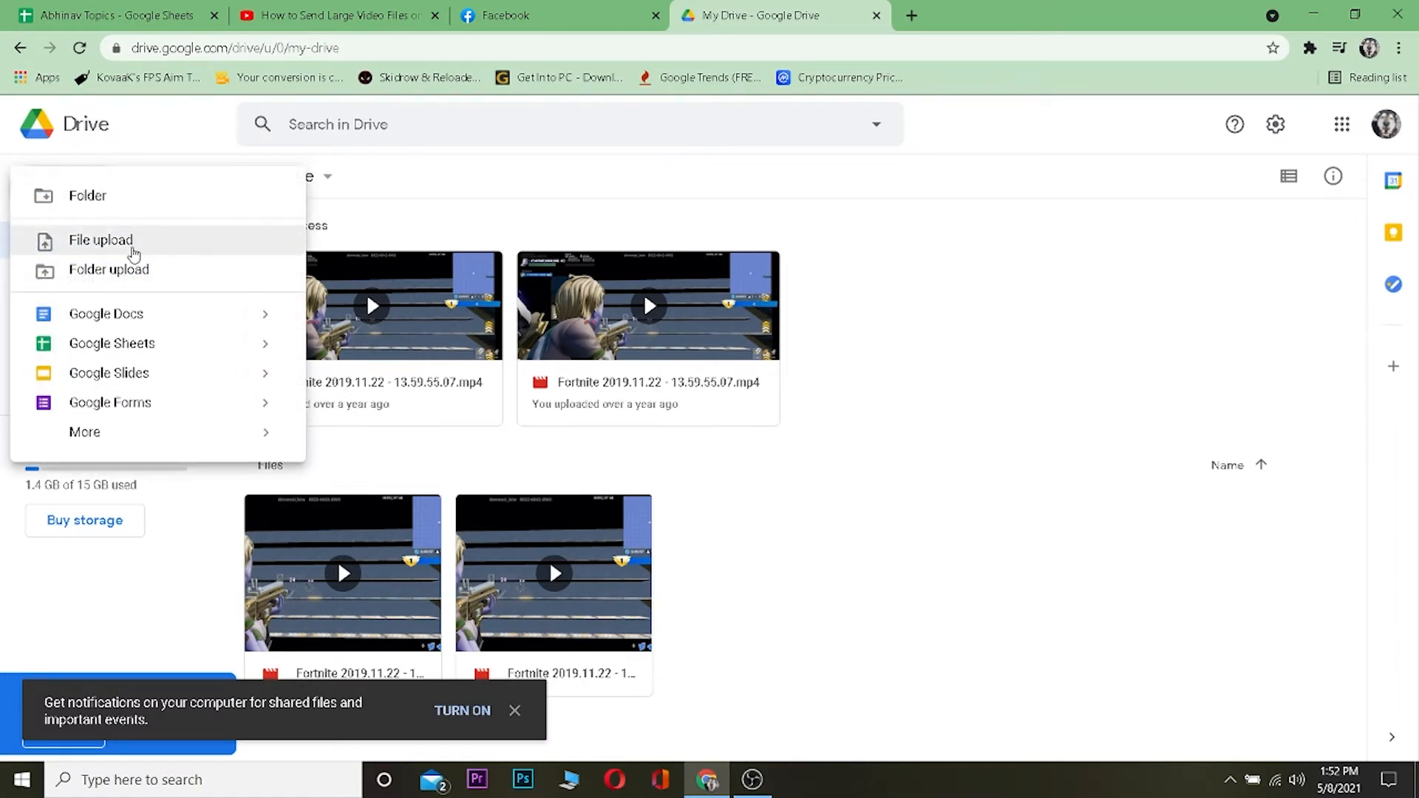
pyautogui.click(101, 240)
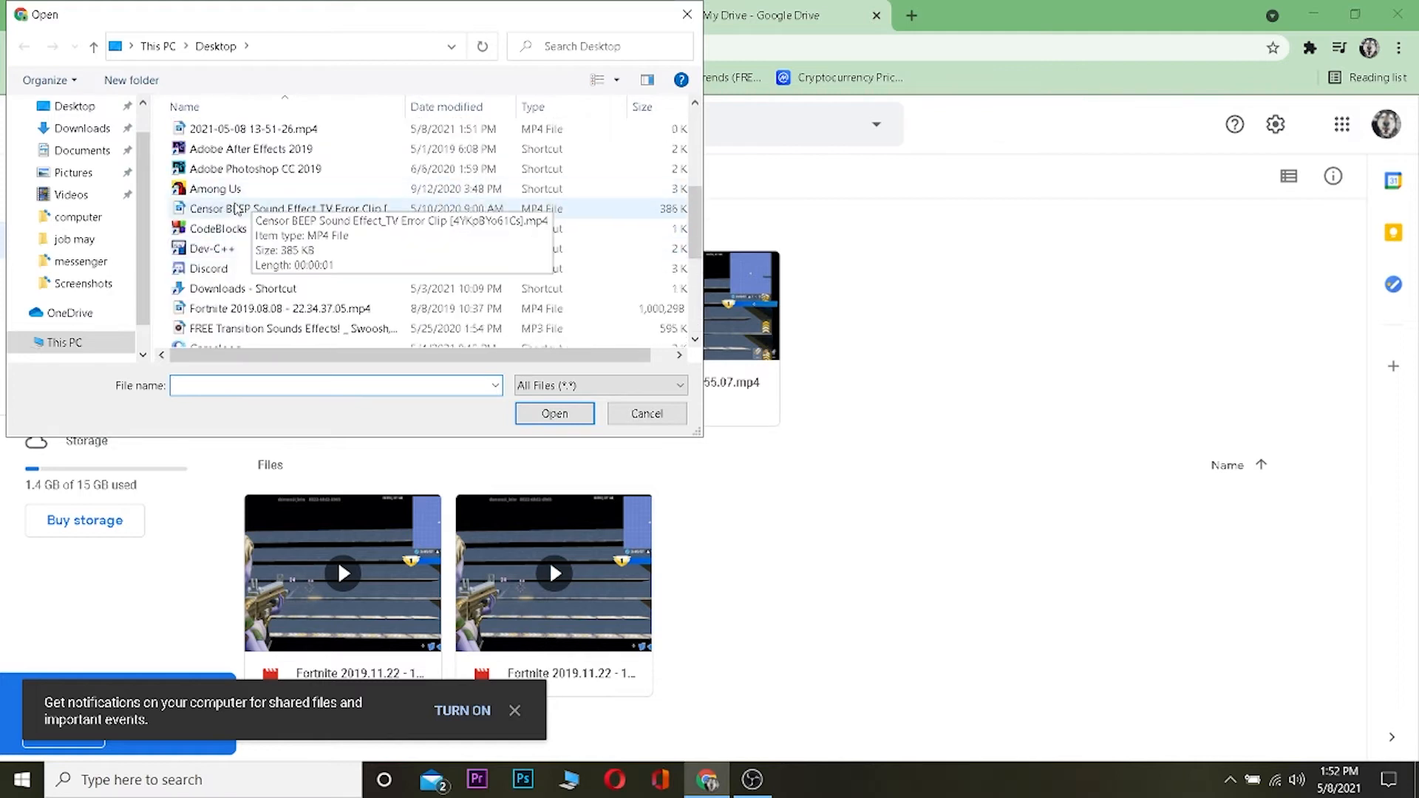
pyautogui.moveTo(646, 414)
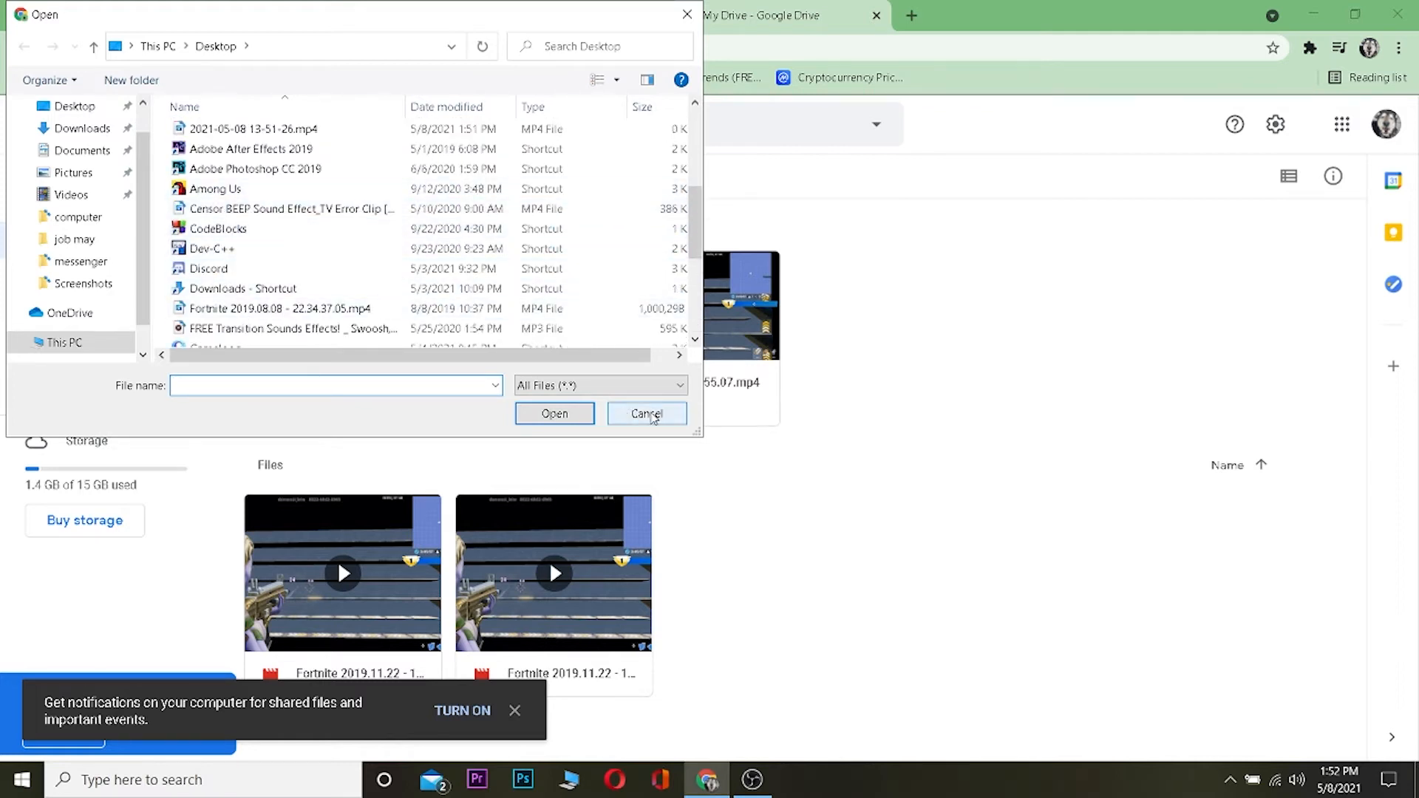
pyautogui.click(646, 414)
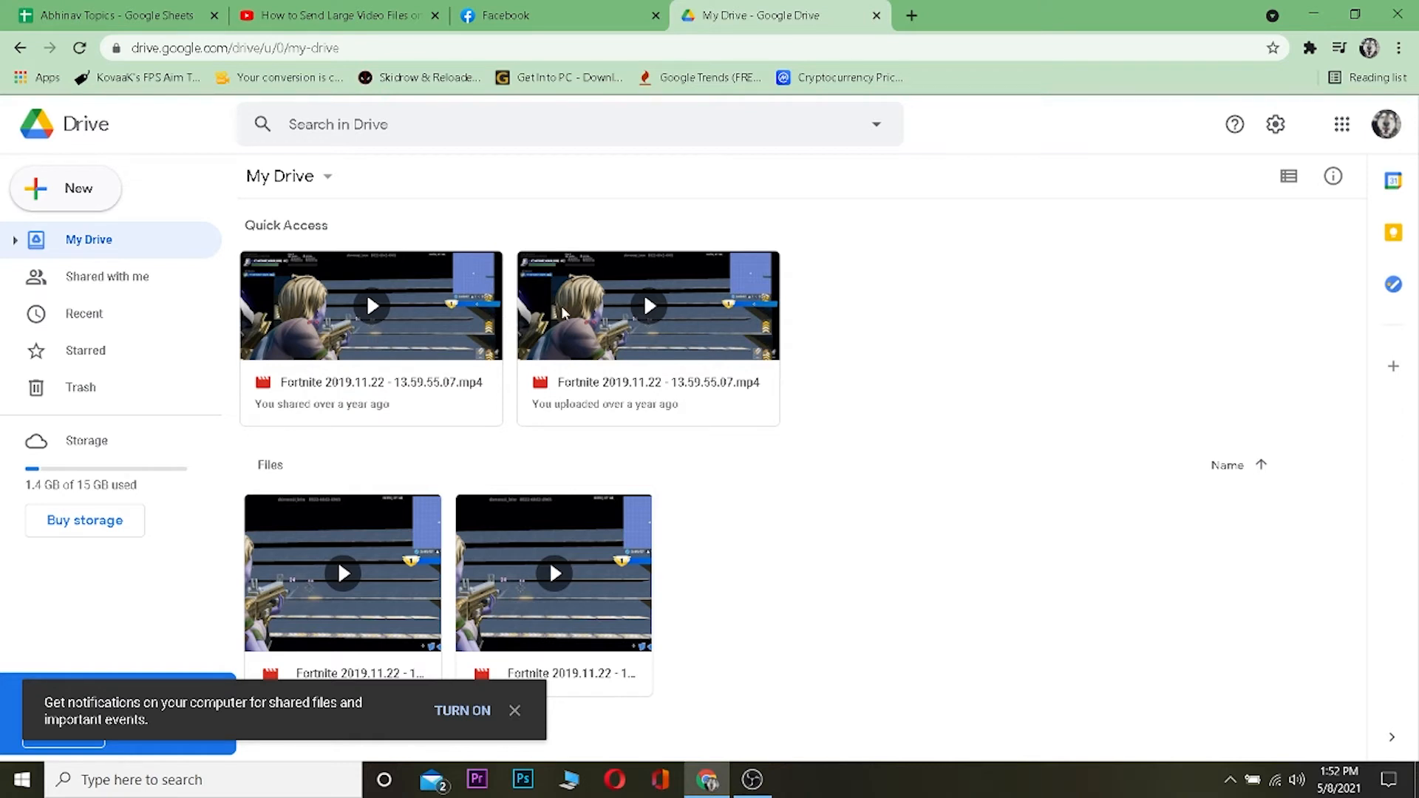
# - Copy the view-only link for Fortnite 2019.11.22 - 13.59.55.07.mp4 from Quick Access
pyautogui.rightClick(646, 303)
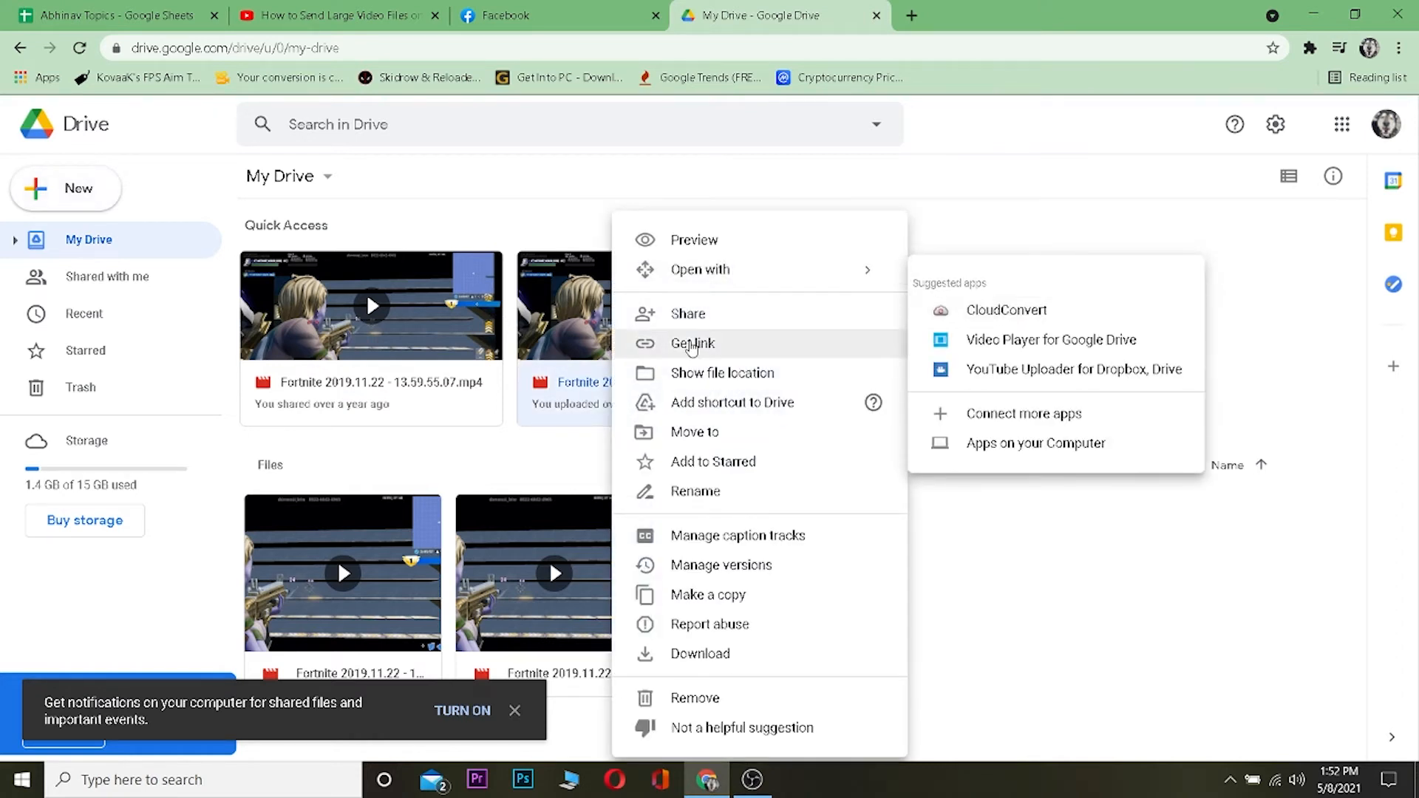
pyautogui.click(692, 343)
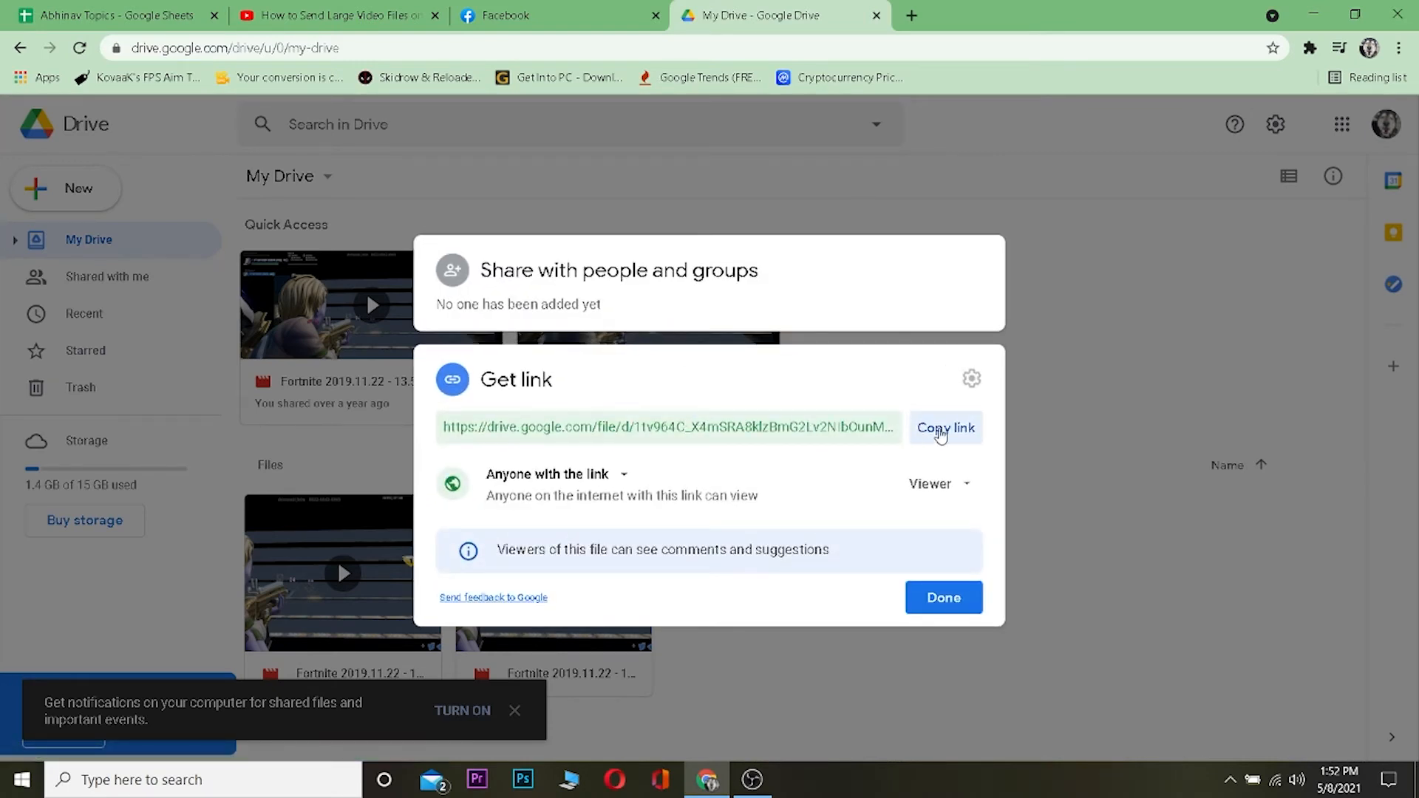
pyautogui.click(944, 427)
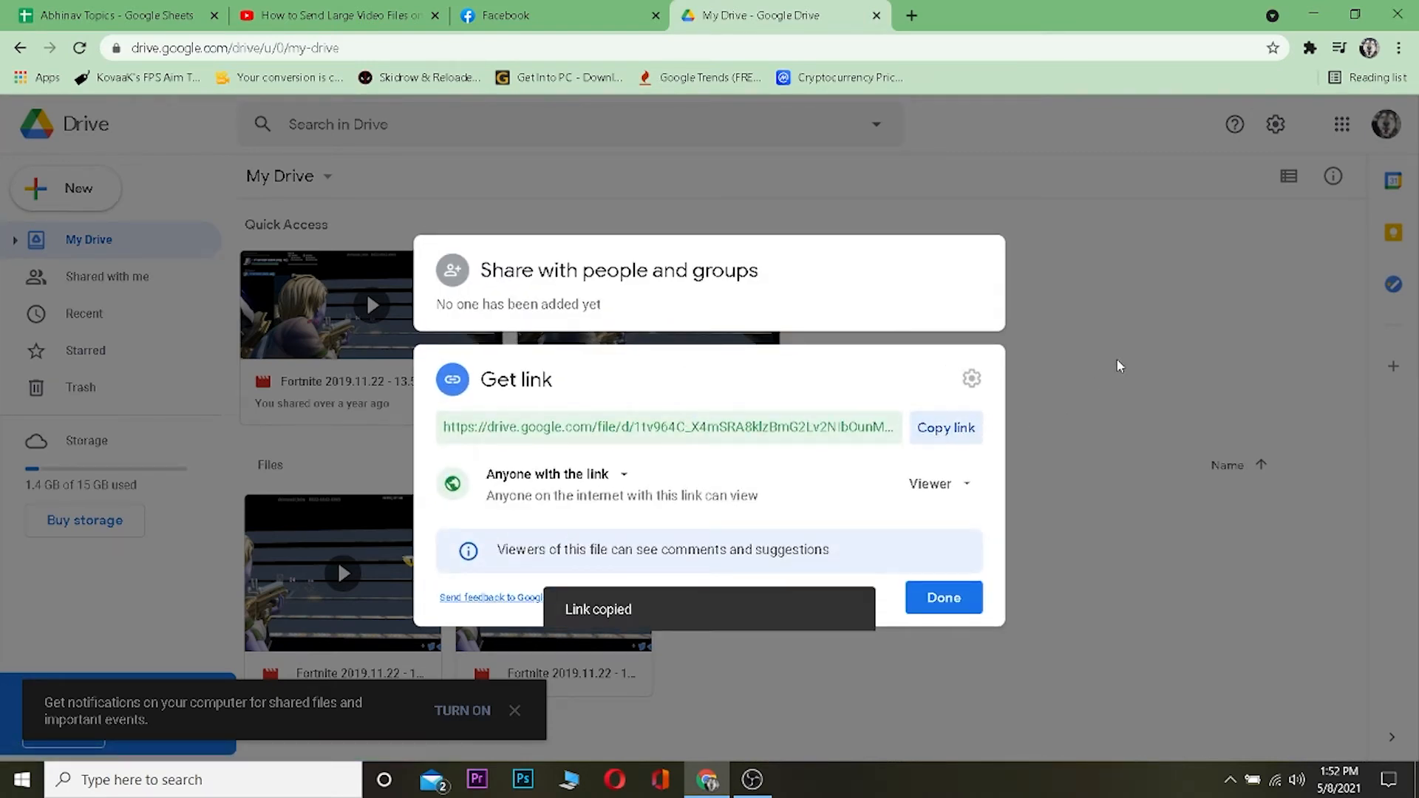
pyautogui.click(943, 597)
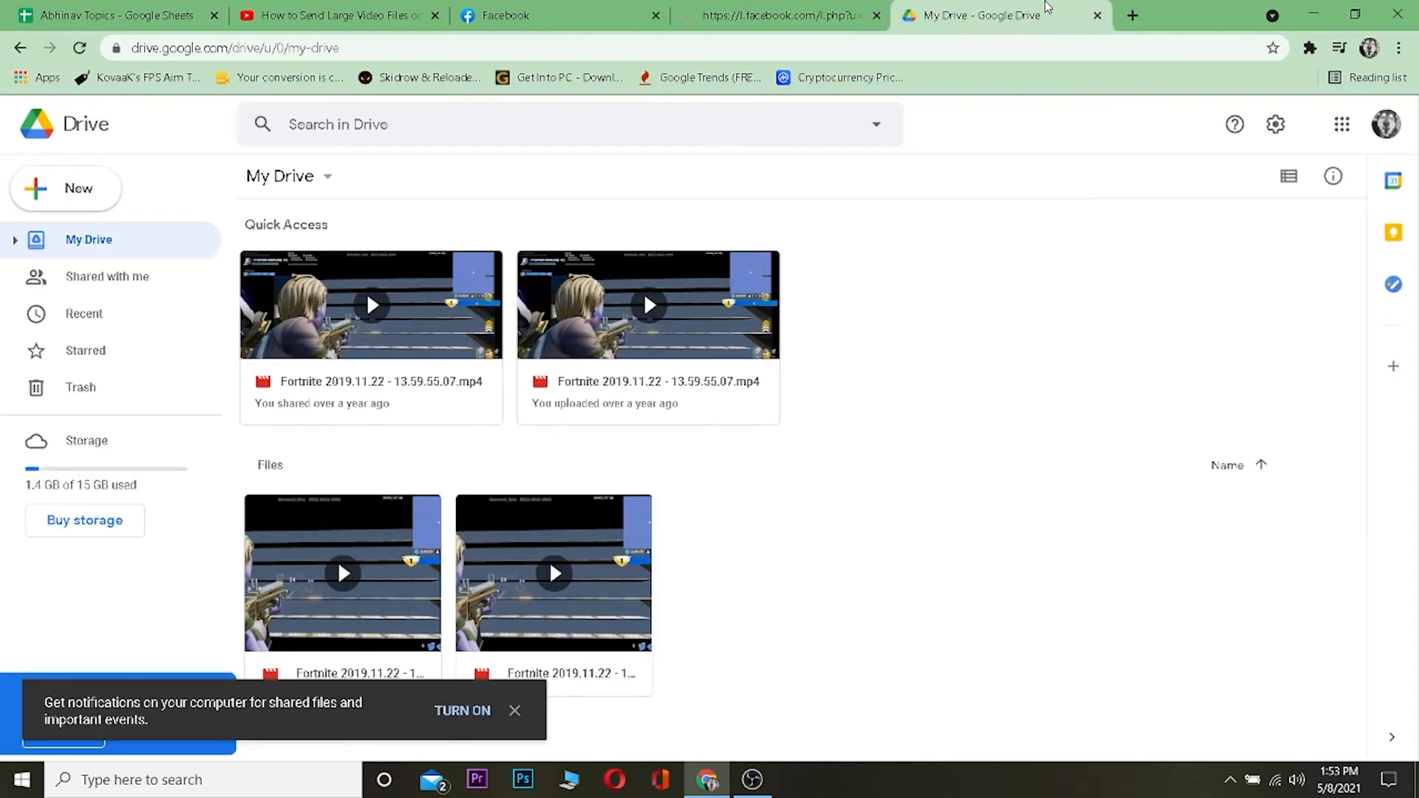
# - Open the shared Fortnite video link in the Google Drive video preview page
pyautogui.doubleClick(370, 303)
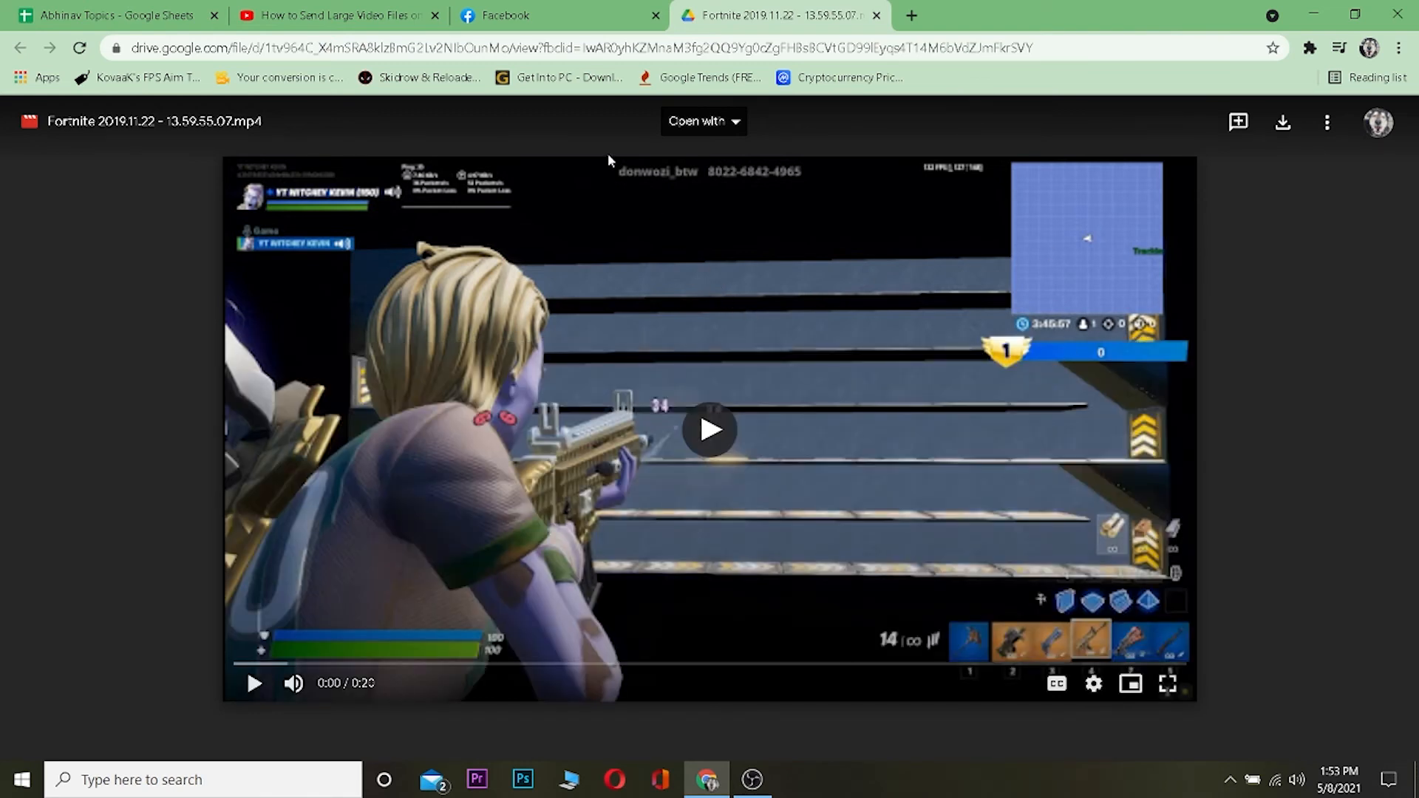
pyautogui.moveTo(621, 198)
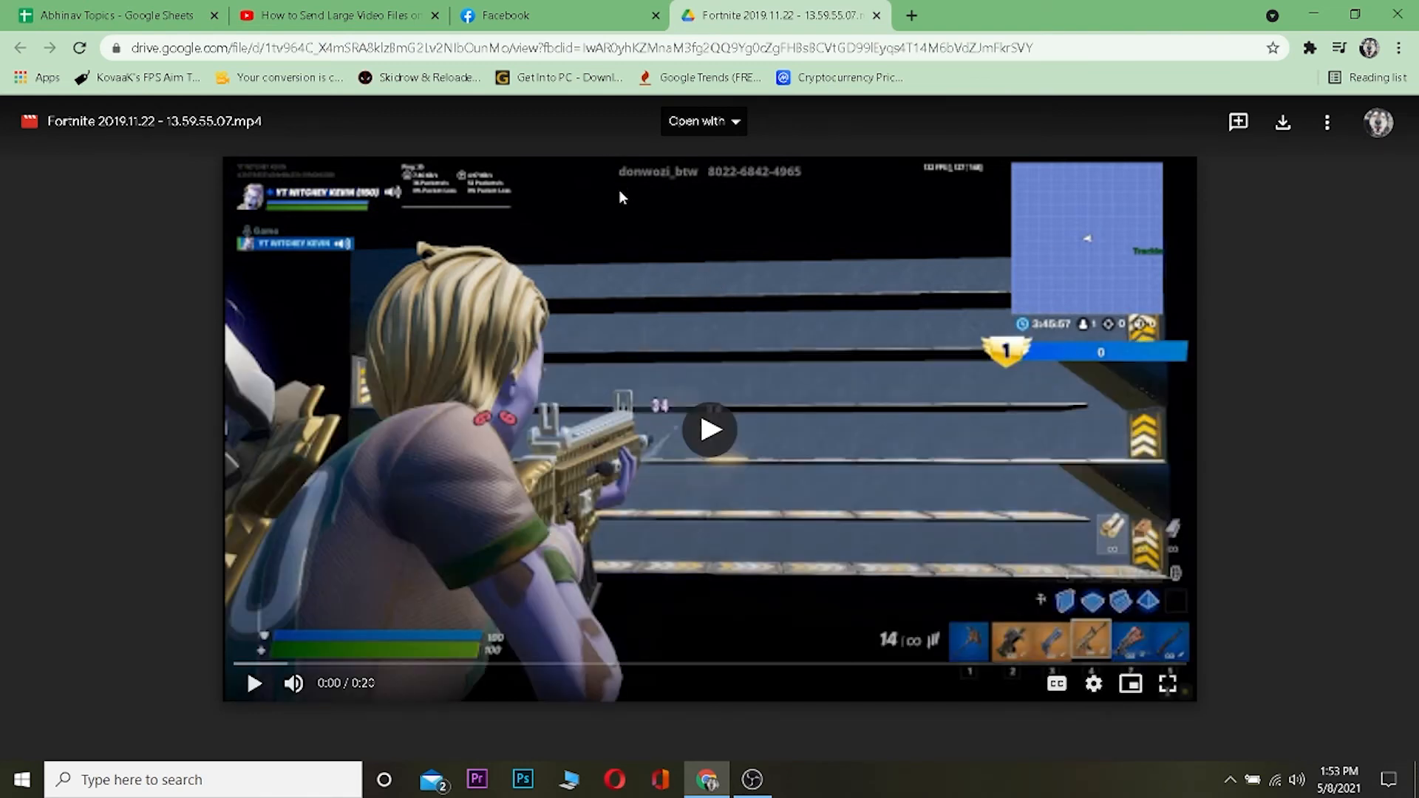